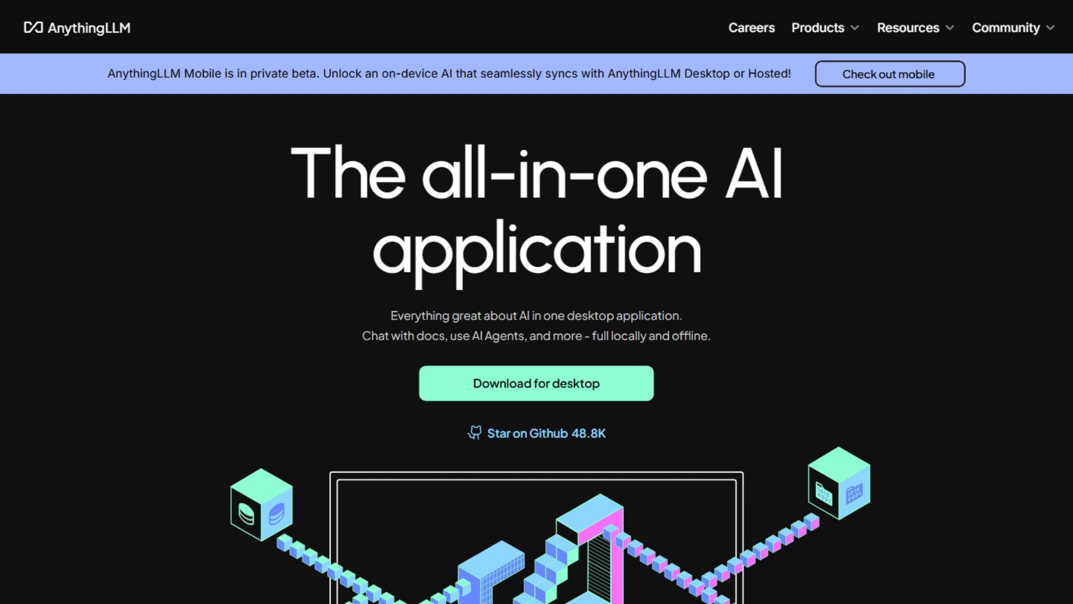
# Scroll the homepage past Desktop, Self-Hosted & Cloud and Community Hub down to the FAQ
pyautogui.scroll(-3)
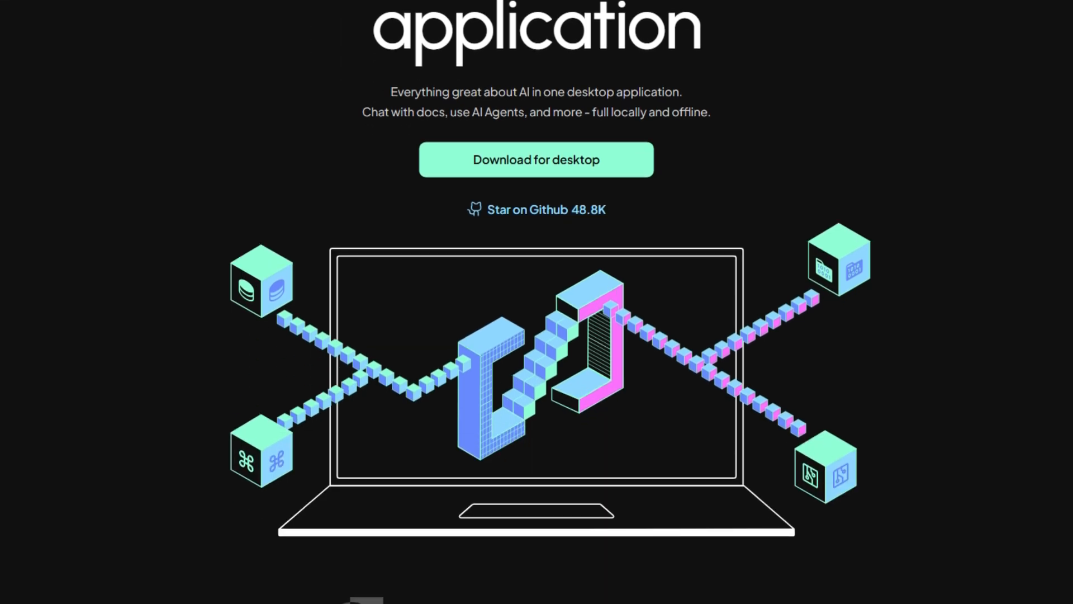
pyautogui.scroll(-3)
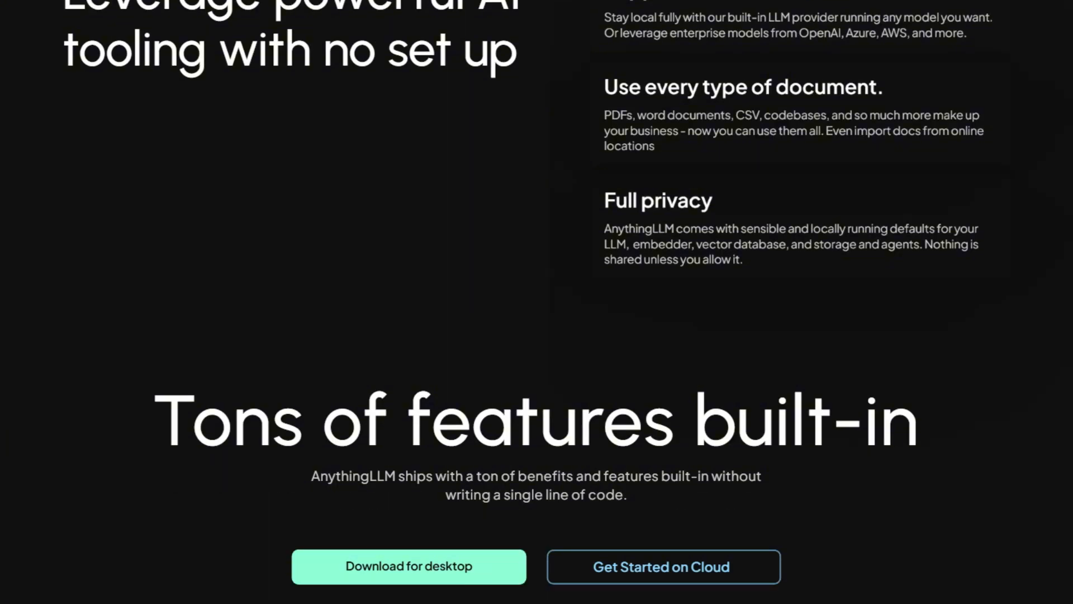
pyautogui.scroll(-3)
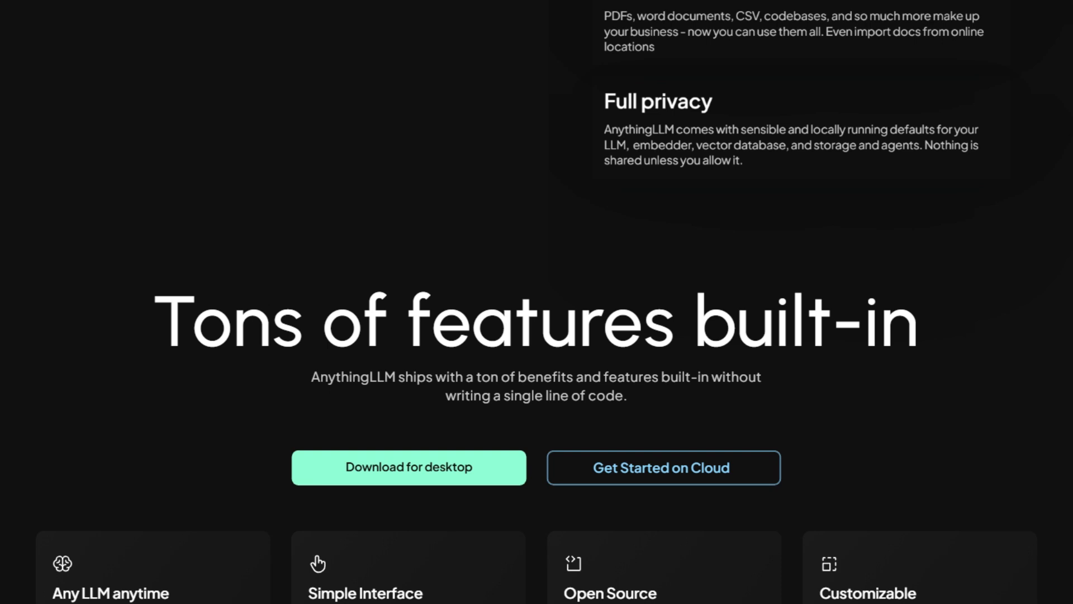
pyautogui.scroll(-3)
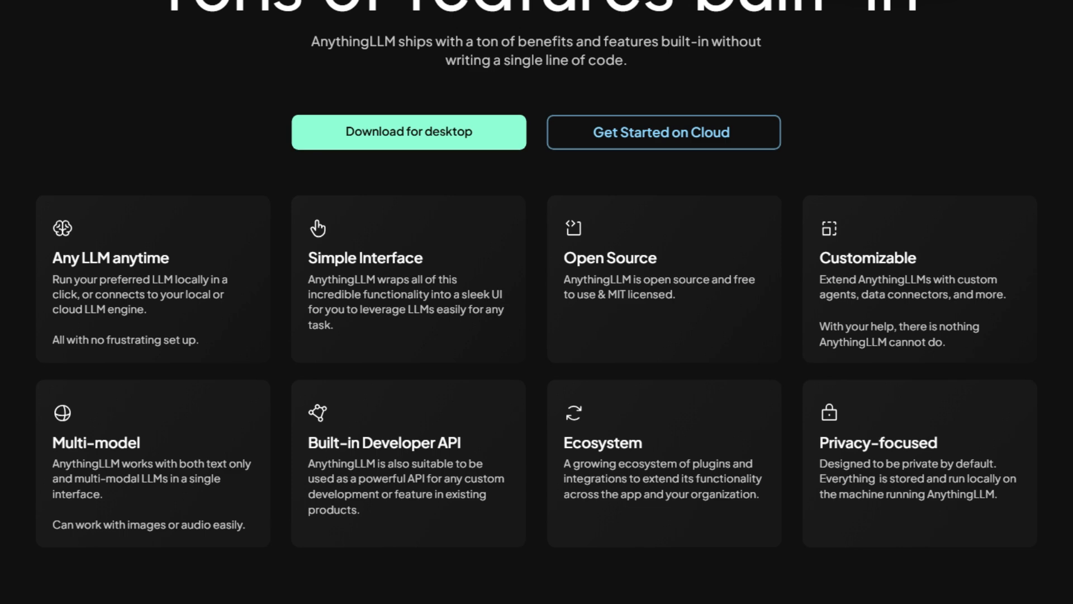
pyautogui.scroll(-3)
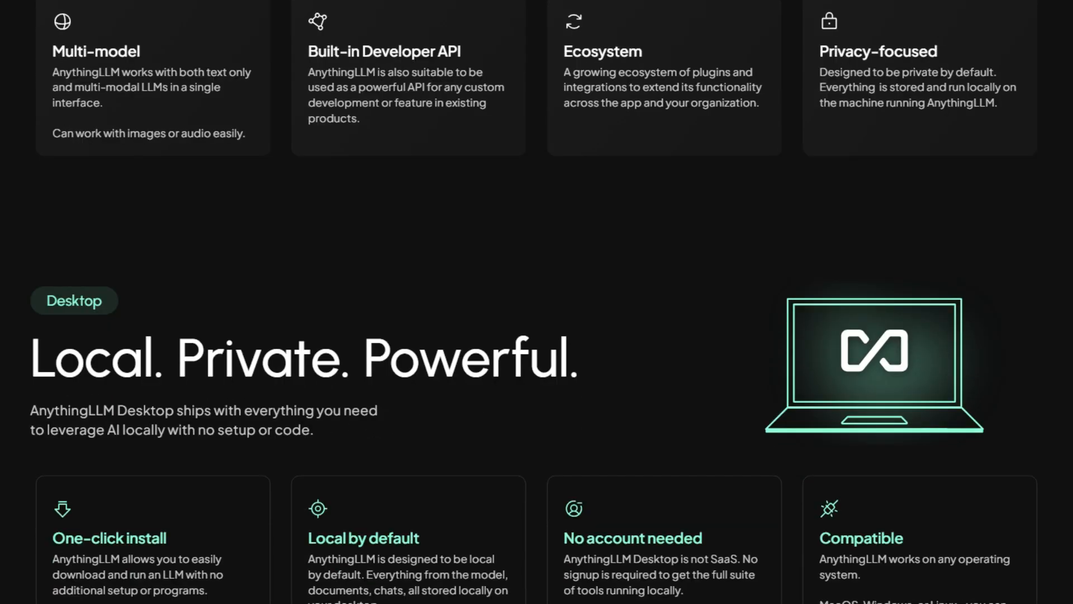
pyautogui.scroll(-3)
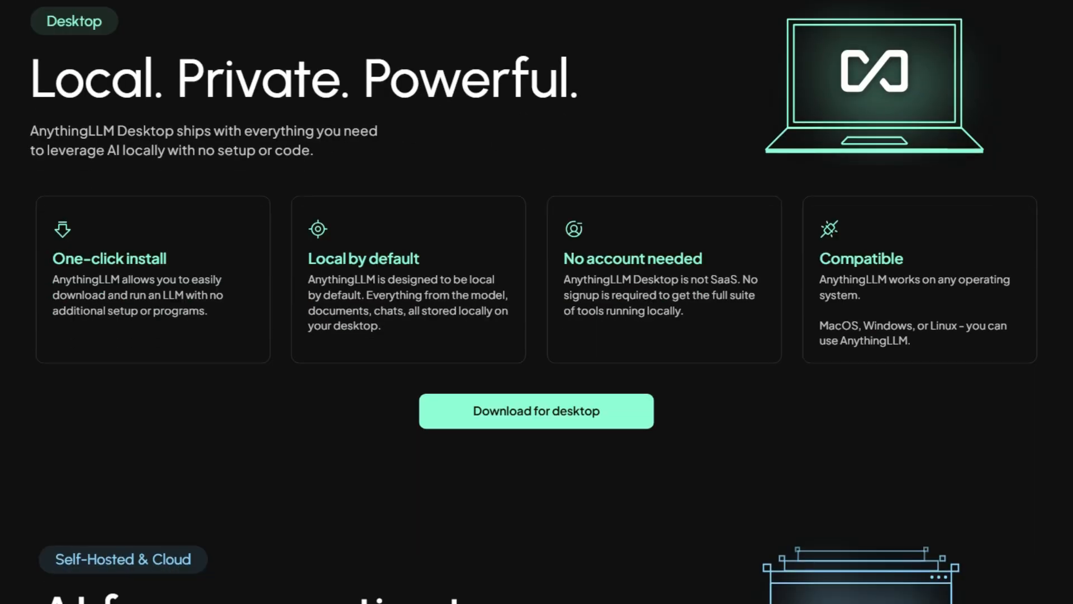
pyautogui.scroll(-3)
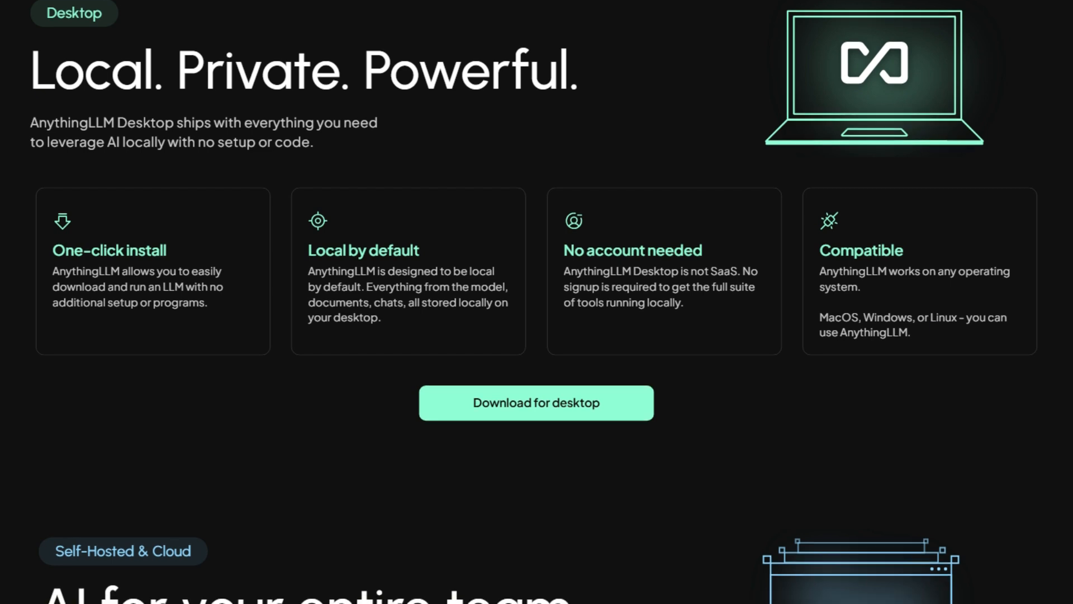
pyautogui.scroll(-3)
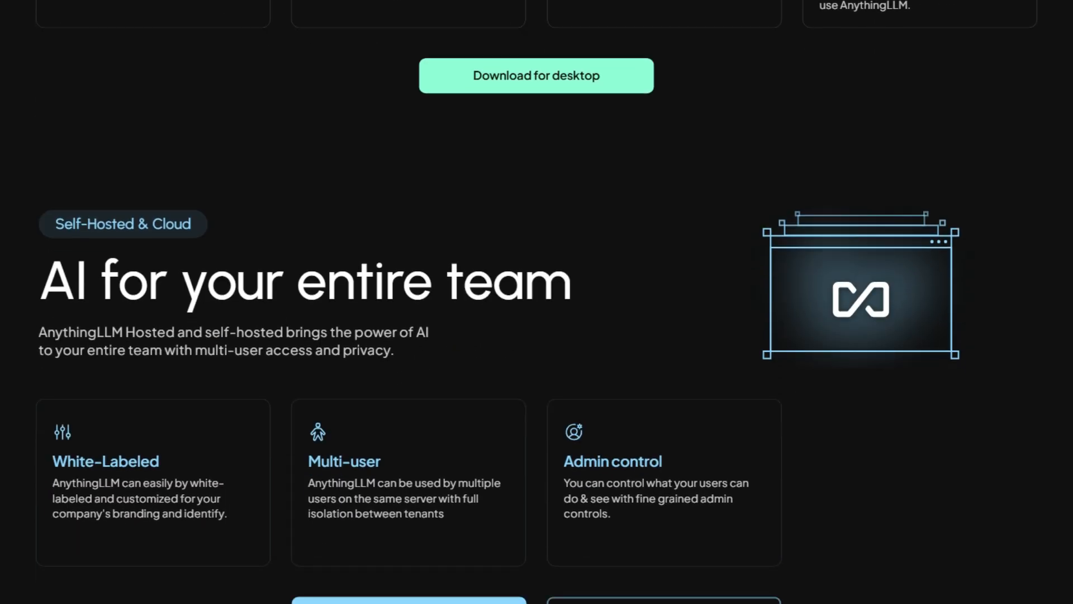
pyautogui.scroll(-3)
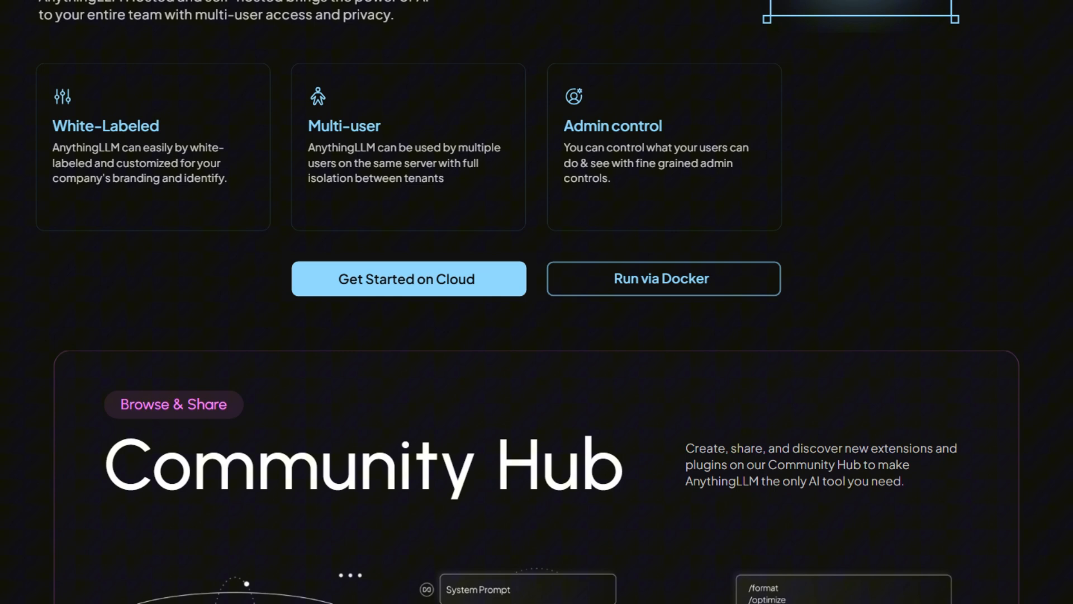
pyautogui.scroll(-3)
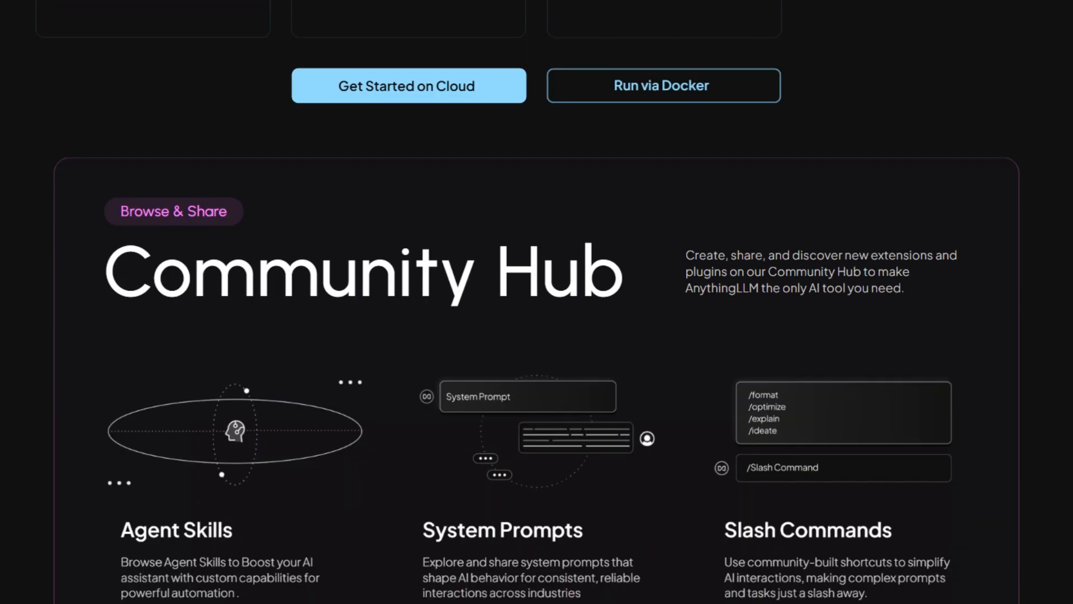
pyautogui.scroll(-3)
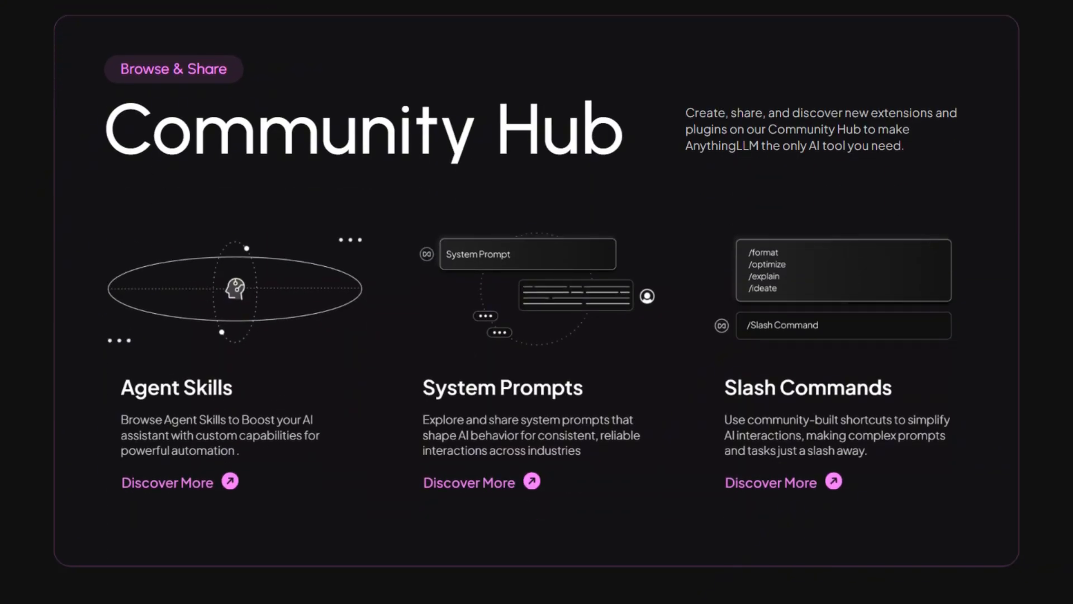
pyautogui.scroll(-3)
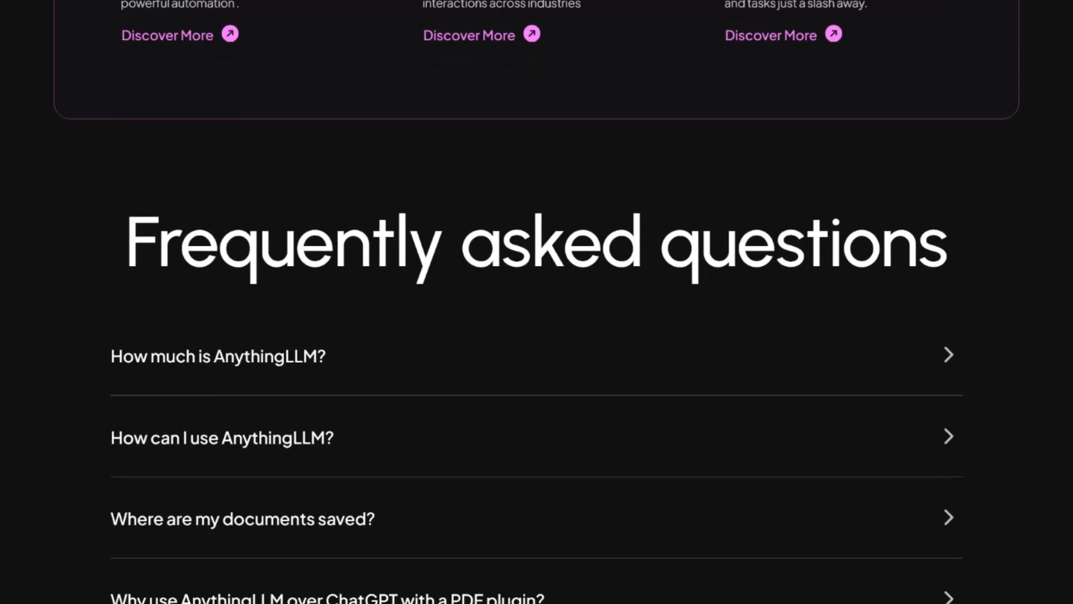
# Expand and collapse the FAQ answers on usage, document storage and ChatGPT, then reach the footer
pyautogui.click(217, 355)
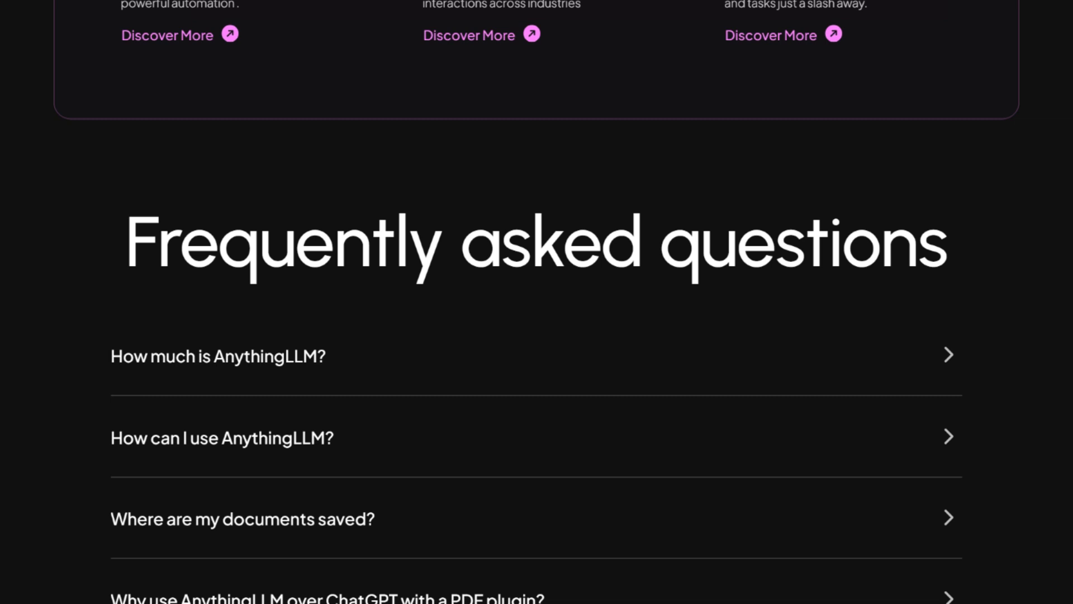
pyautogui.click(222, 437)
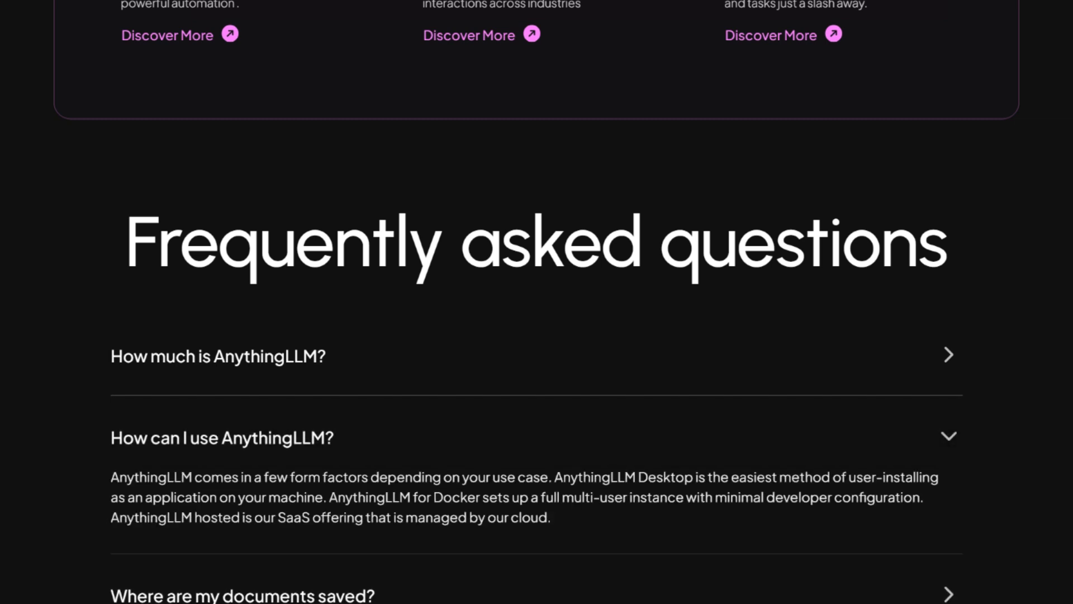
pyautogui.click(221, 437)
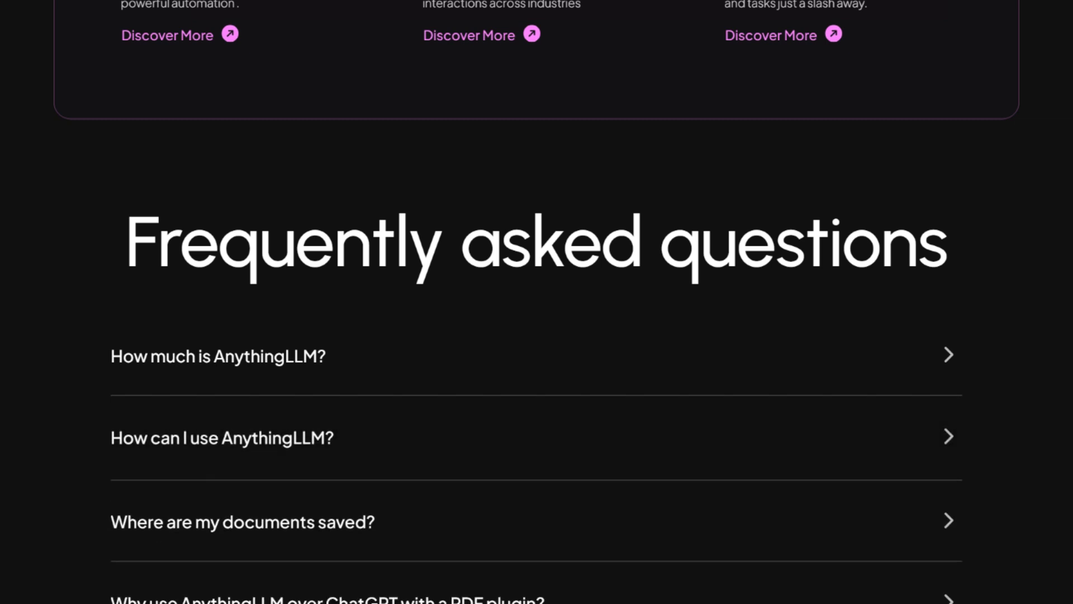
pyautogui.click(241, 521)
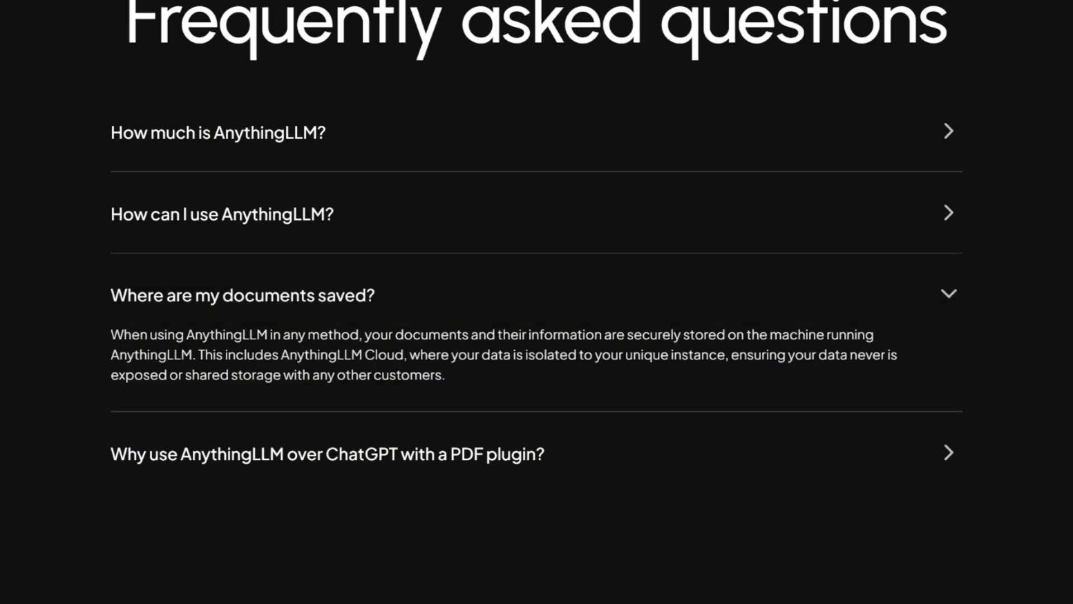
pyautogui.click(241, 295)
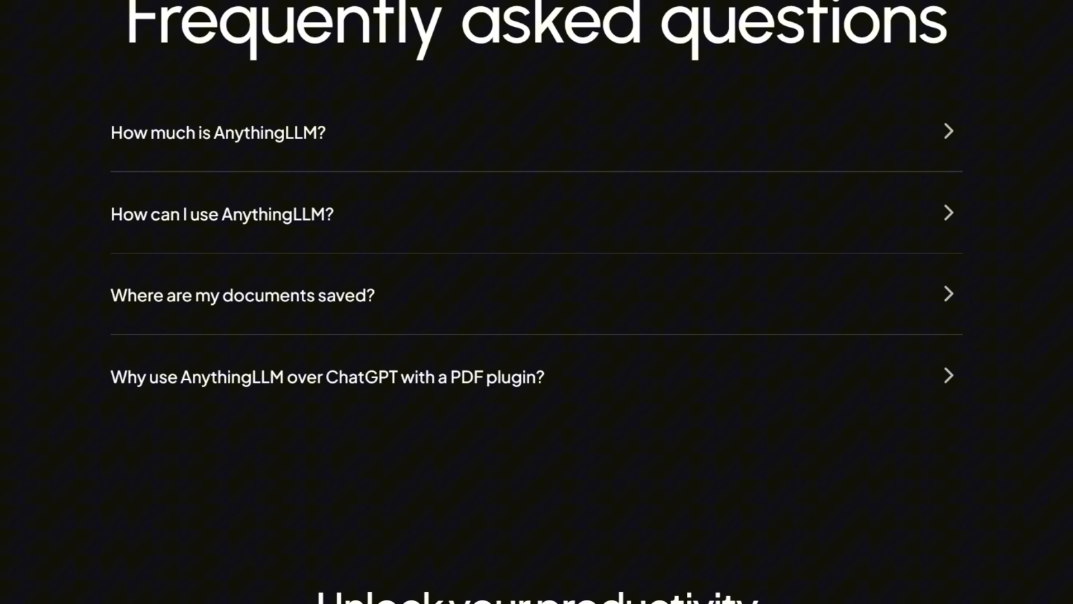
pyautogui.click(327, 376)
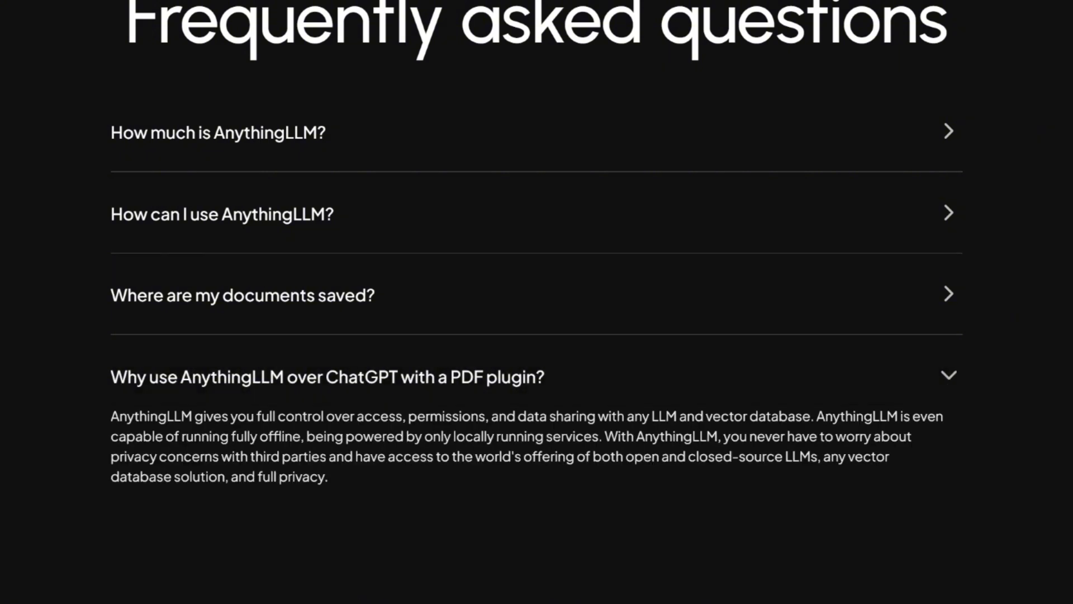
pyautogui.scroll(-3)
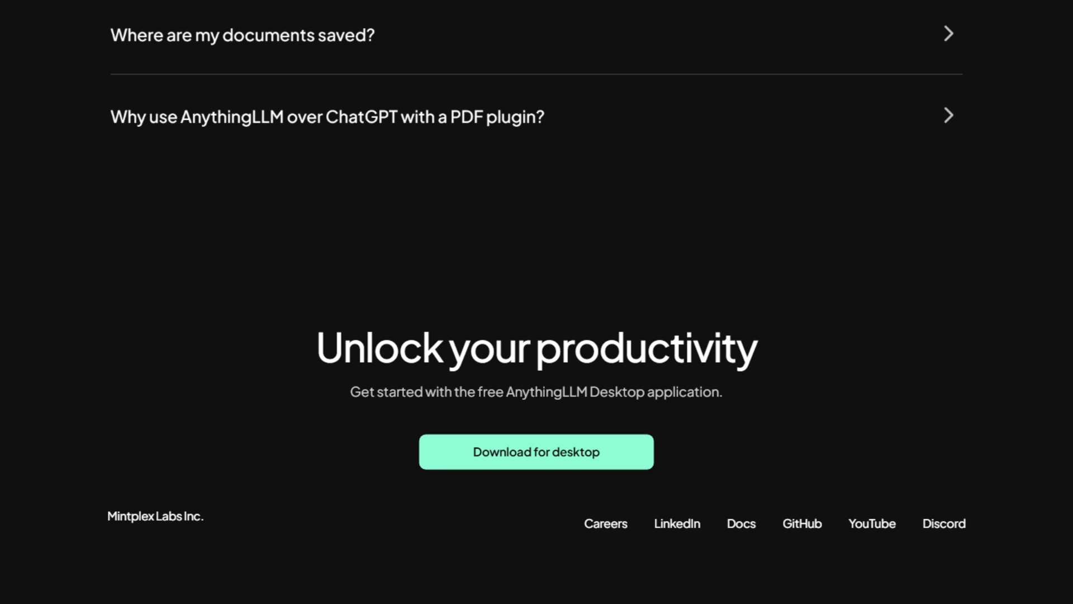
# Open the Download for desktop page and scroll through its Desktop App Features
pyautogui.click(537, 451)
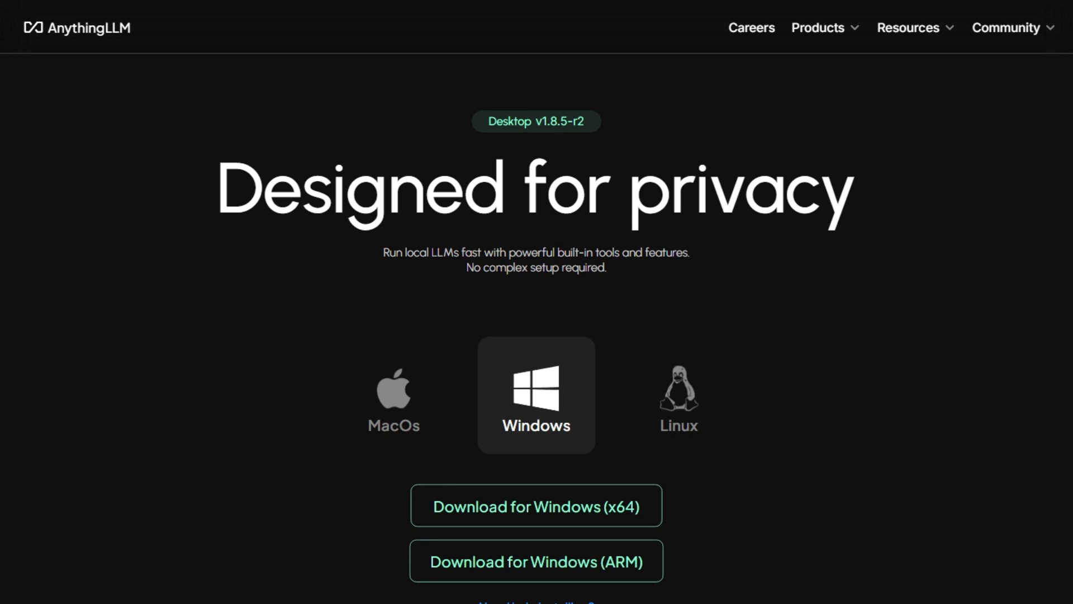
pyautogui.scroll(-3)
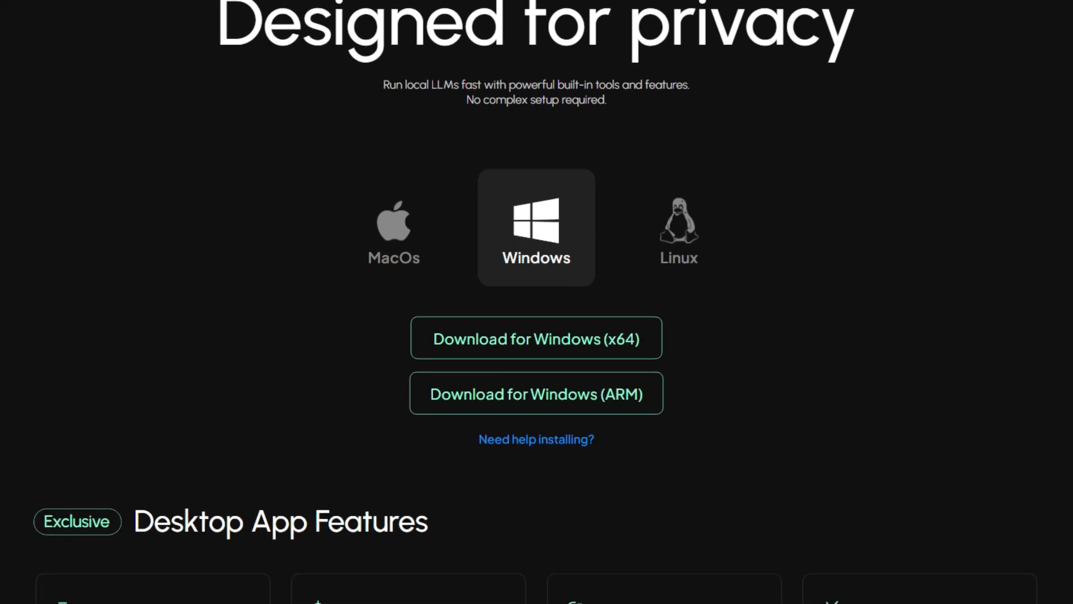
pyautogui.scroll(-3)
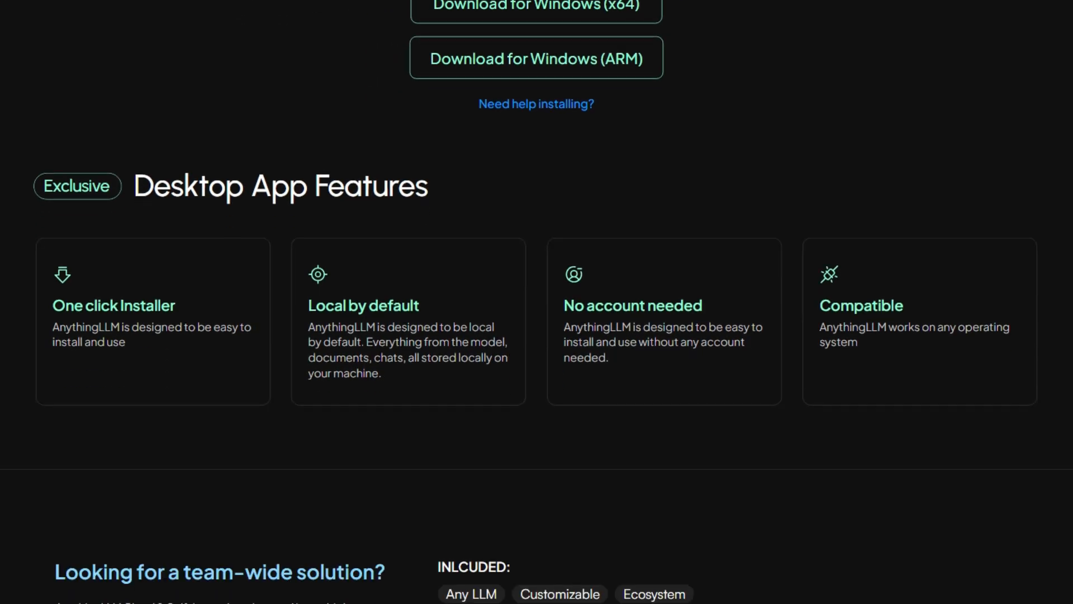
pyautogui.scroll(-3)
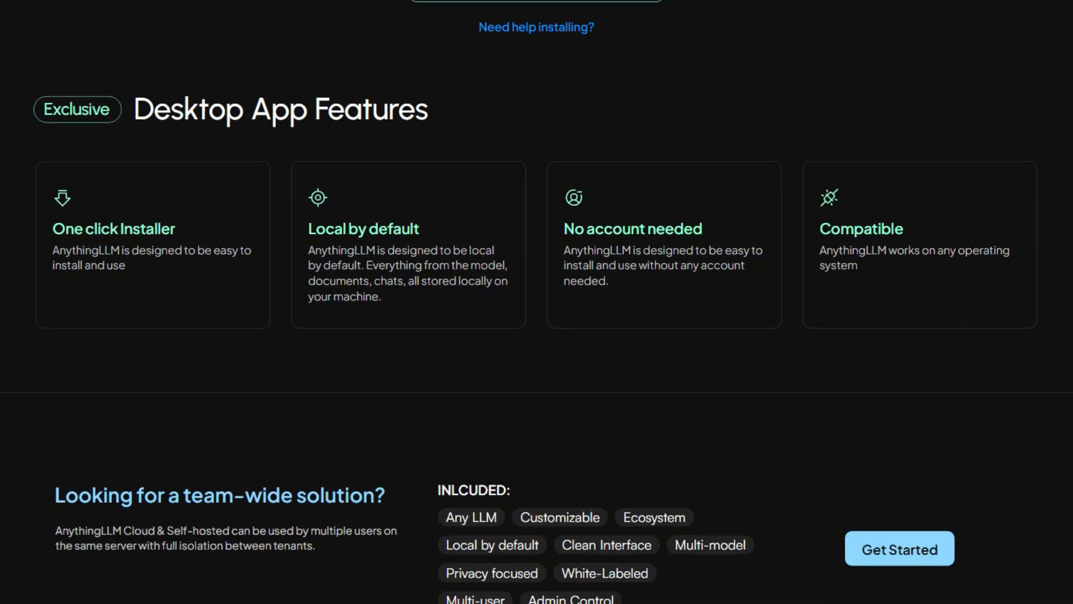
pyautogui.scroll(-3)
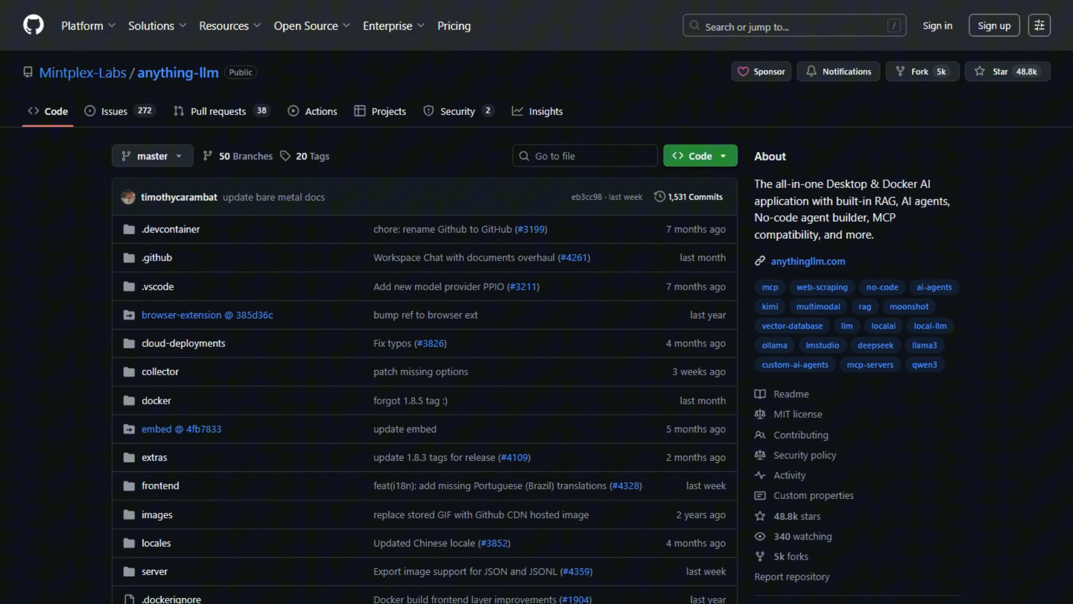
# Scroll the GitHub README from Product Overview through Supported LLMs, Self-Hosting and Contributing
pyautogui.scroll(-3)
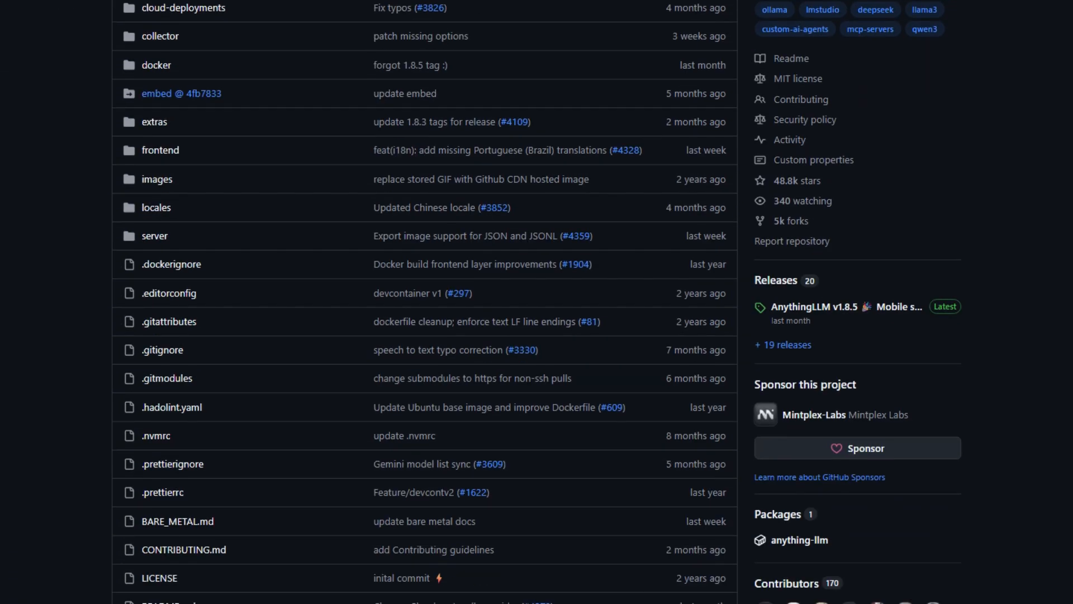
pyautogui.scroll(-3)
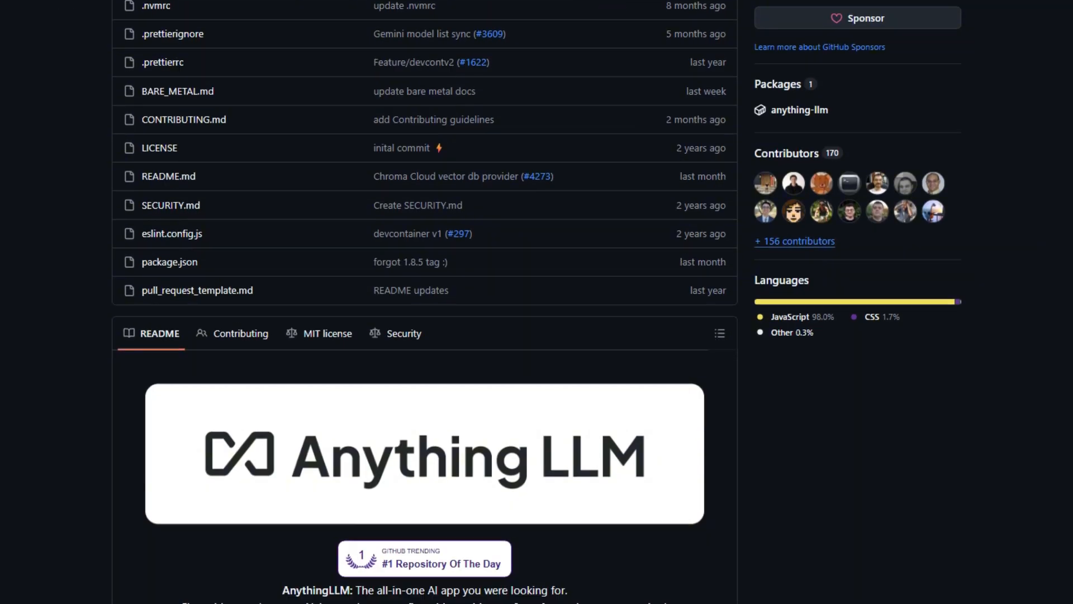
pyautogui.scroll(-3)
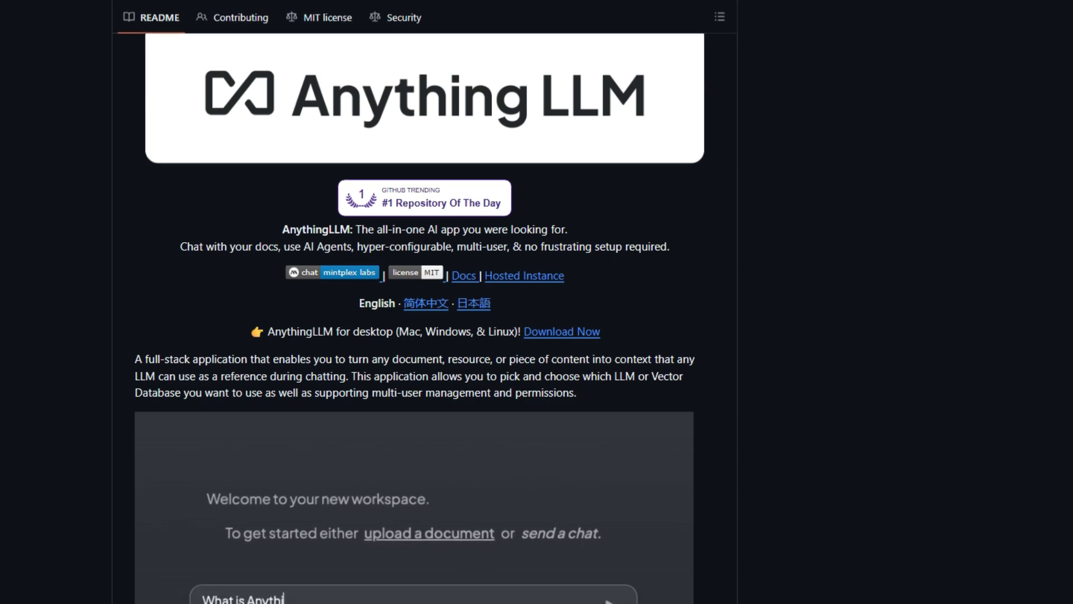
pyautogui.scroll(-3)
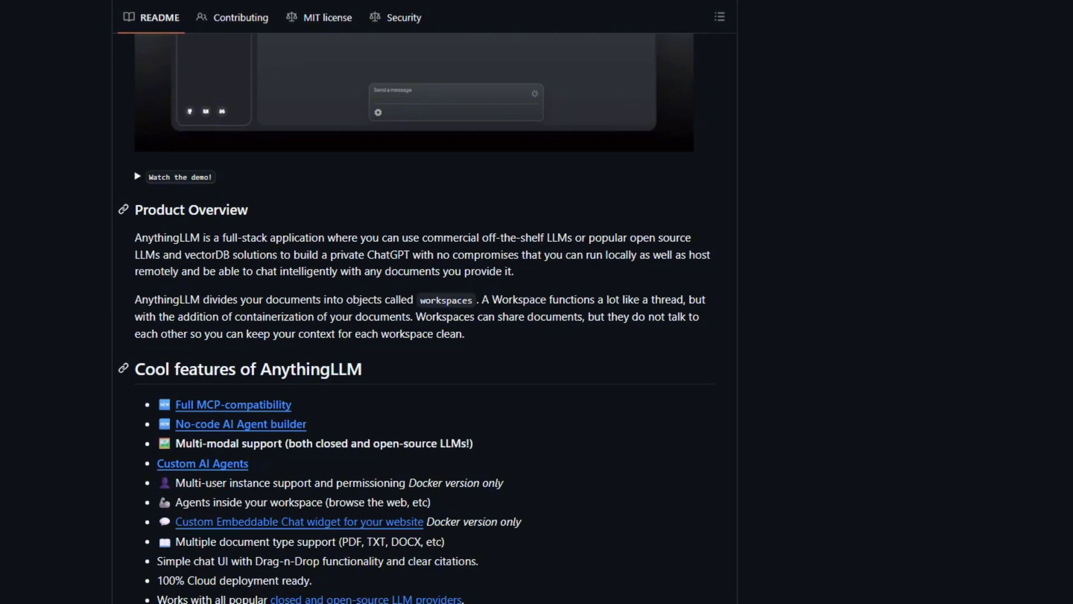
pyautogui.scroll(-3)
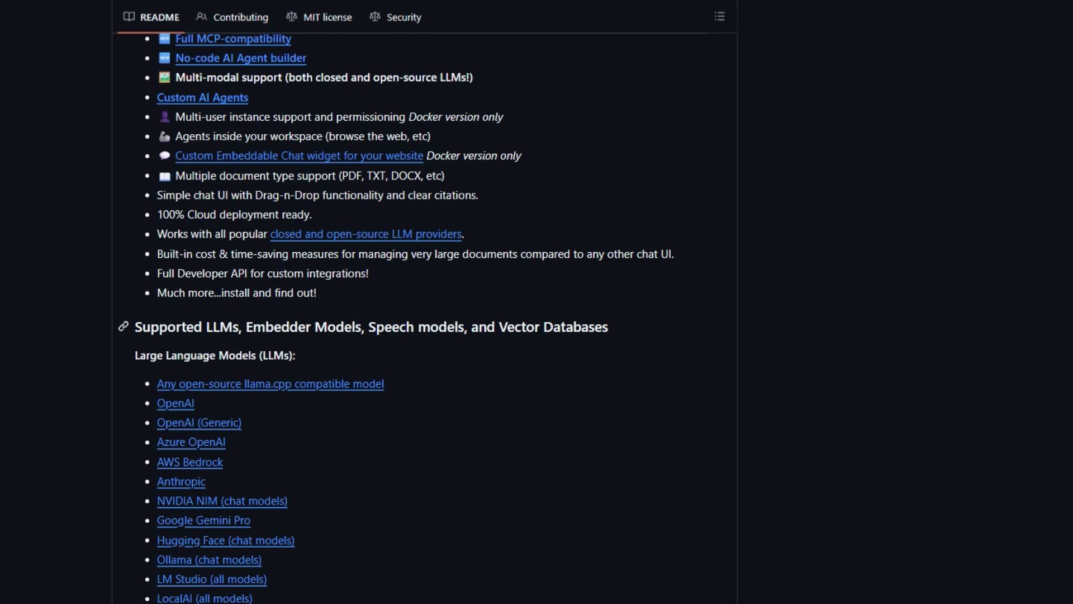
pyautogui.scroll(-3)
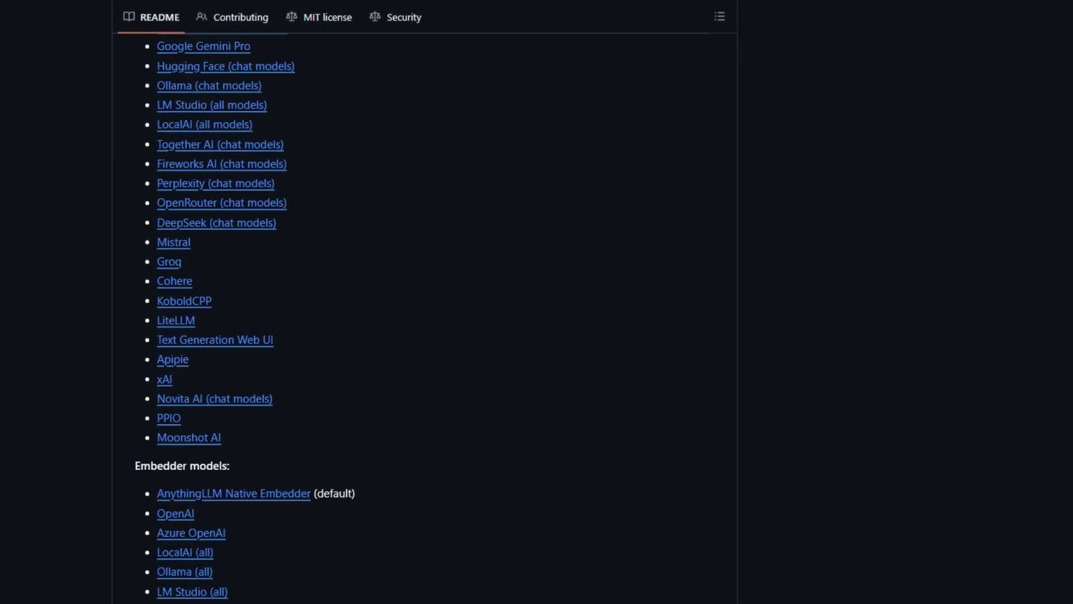
pyautogui.scroll(-3)
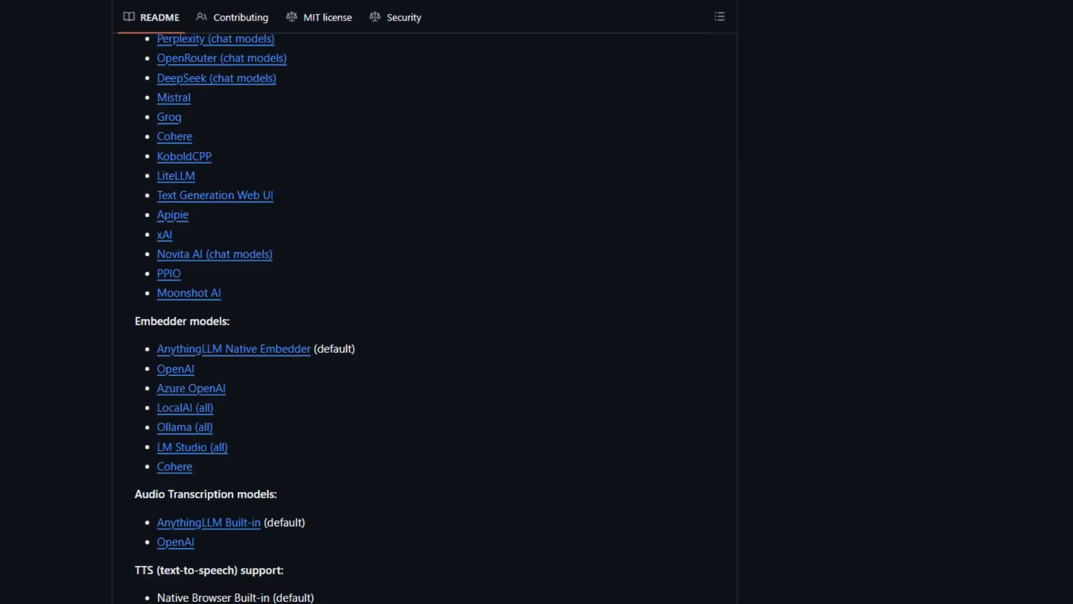
pyautogui.scroll(-3)
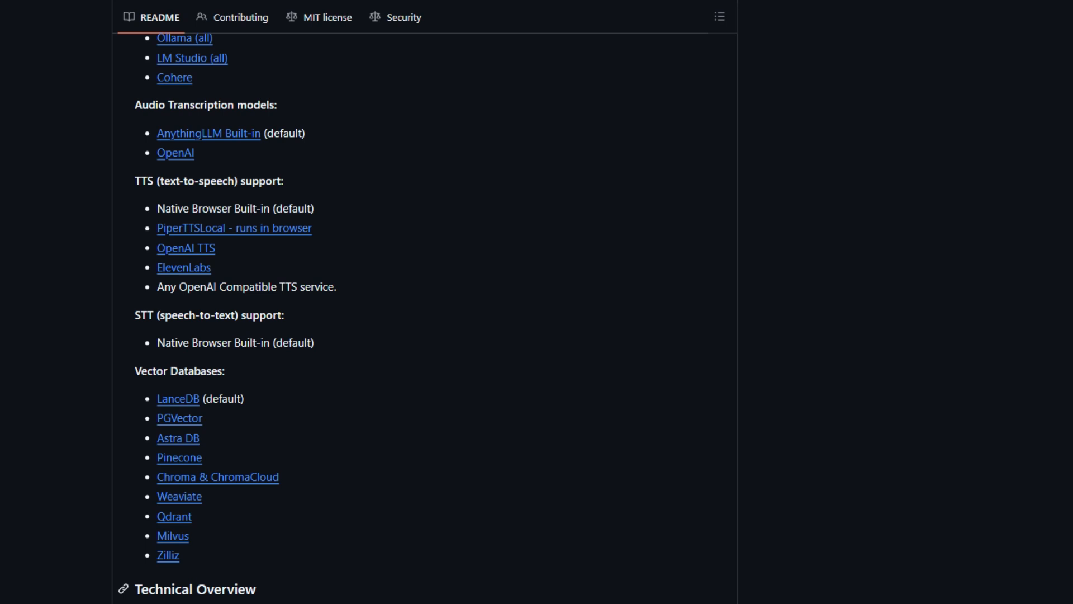
pyautogui.scroll(-3)
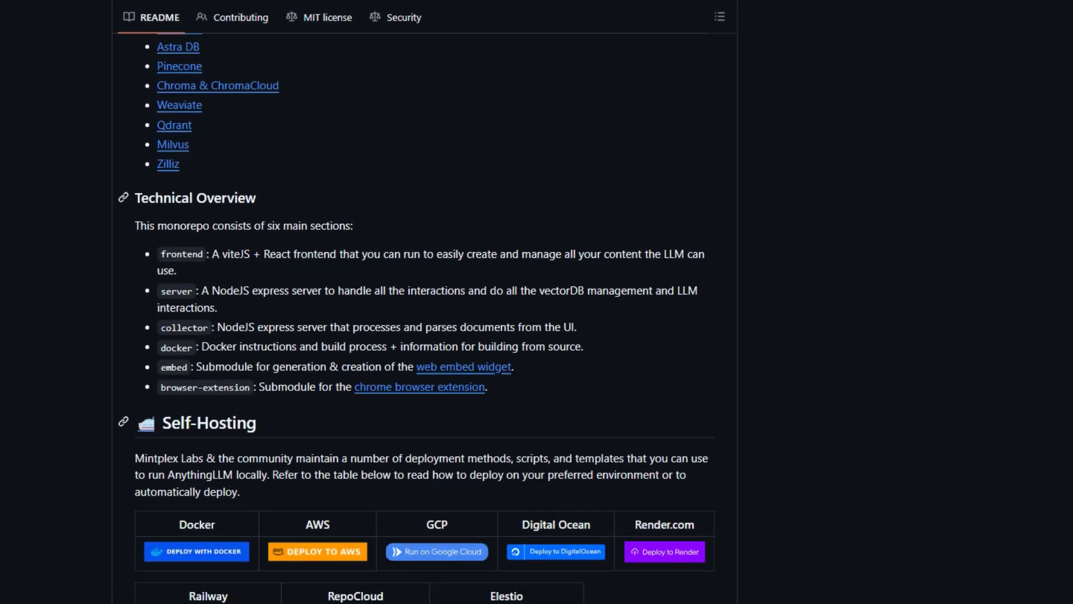
pyautogui.scroll(-3)
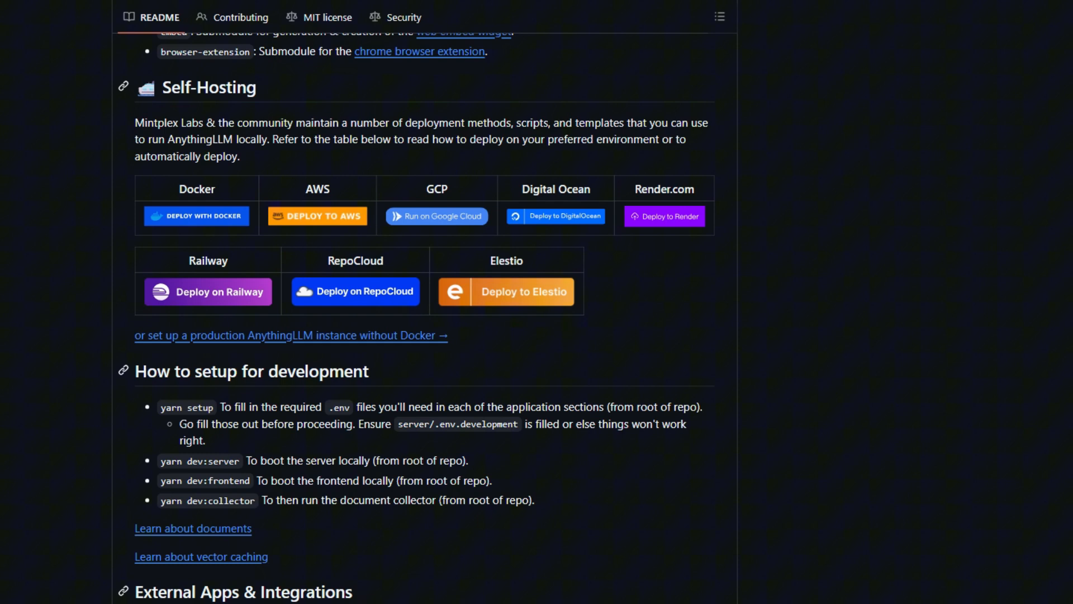
pyautogui.scroll(-3)
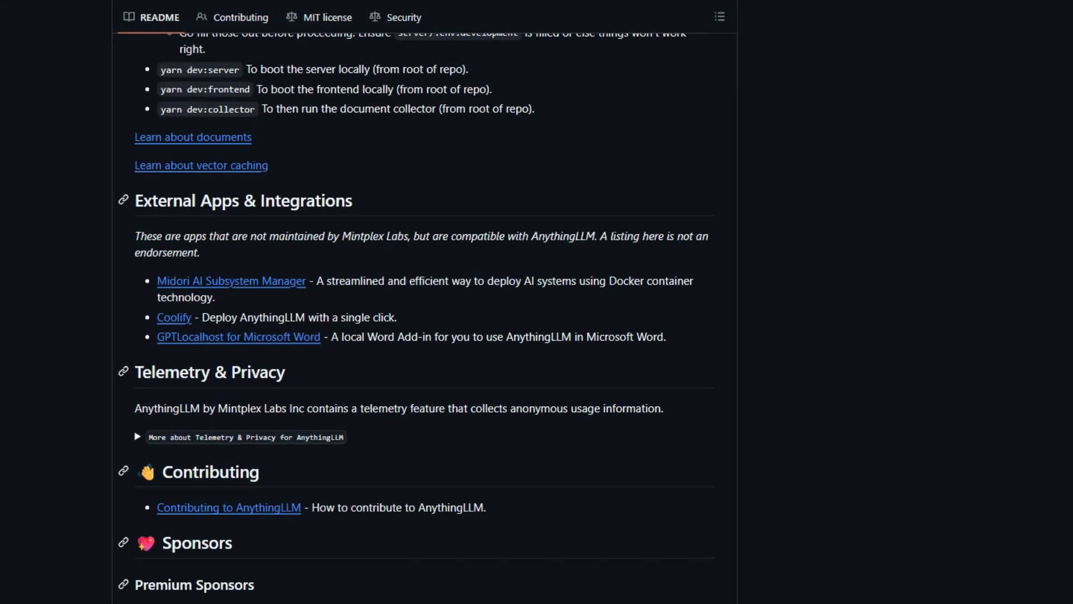
pyautogui.scroll(-3)
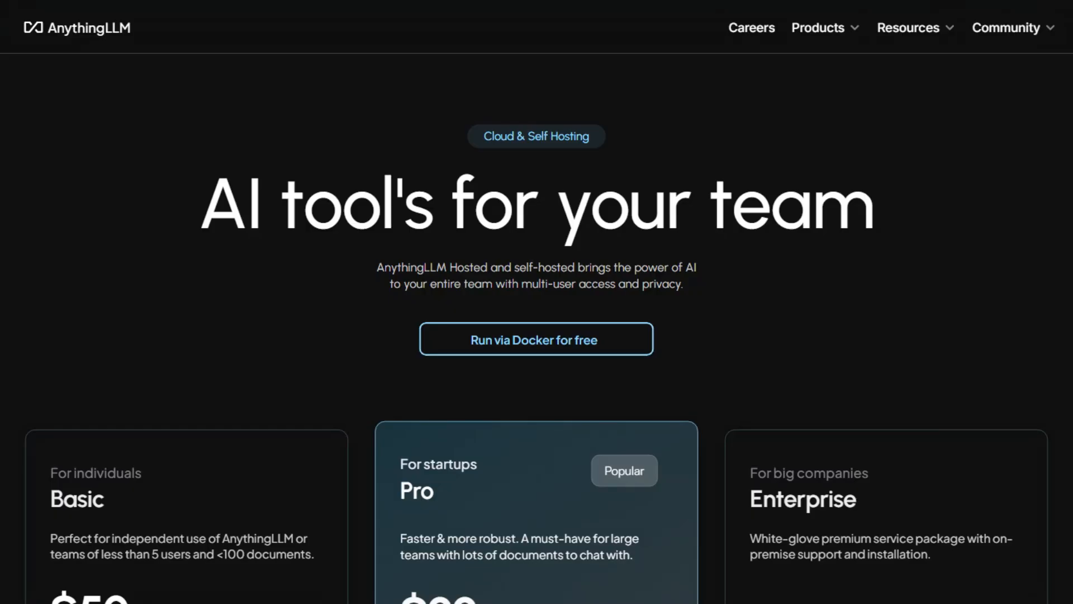
# Scroll the cloud pricing page to view the Basic, Pro and Enterprise plan cards
pyautogui.scroll(-3)
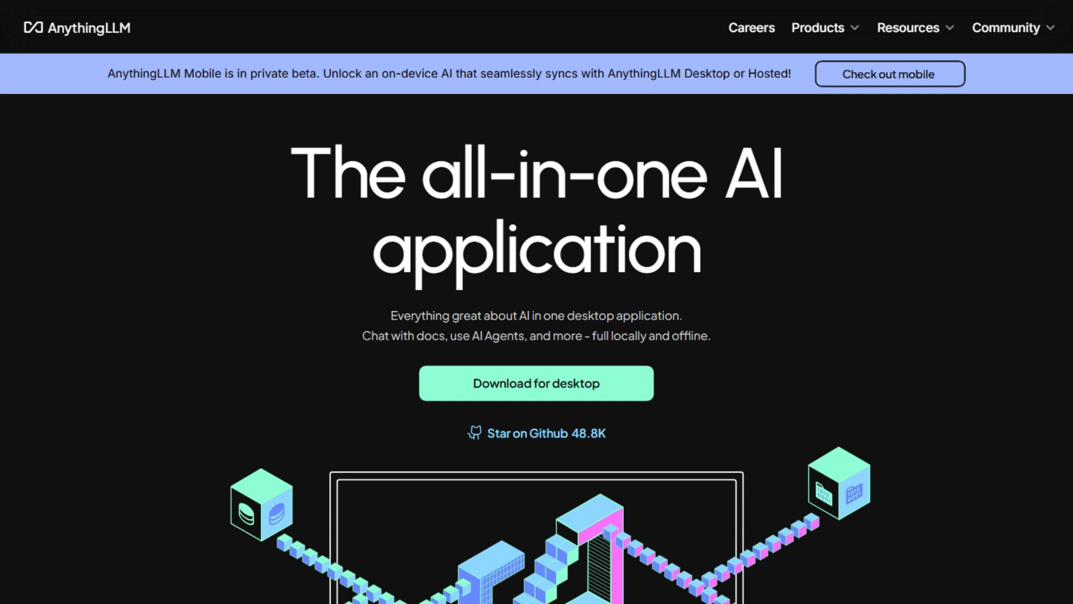
# Scroll the homepage again past features, Desktop and Self-Hosted sections to Community Hub and FAQ
pyautogui.scroll(-3)
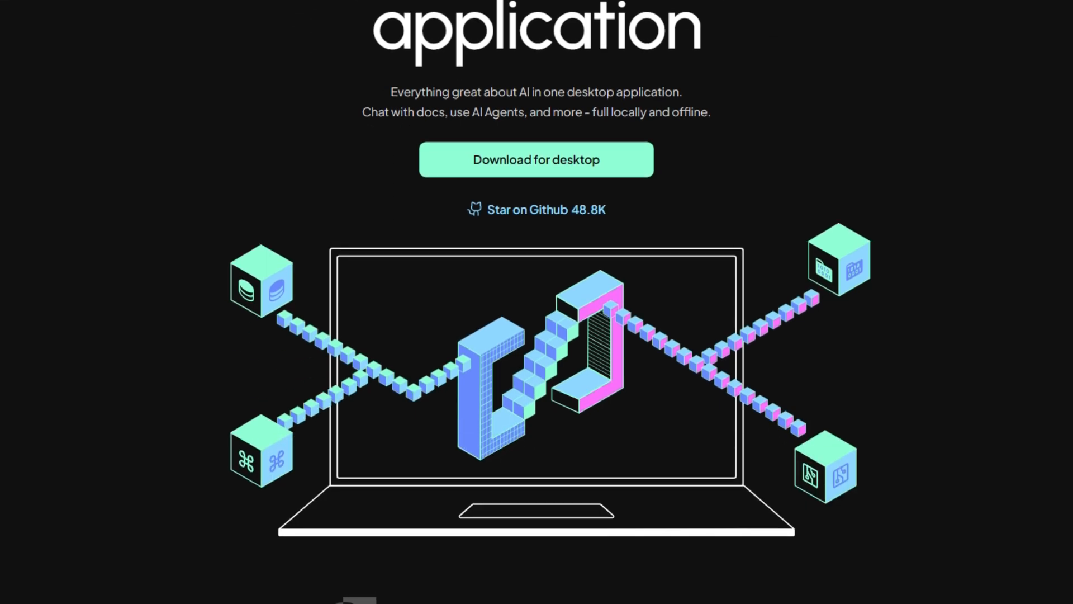
pyautogui.scroll(-3)
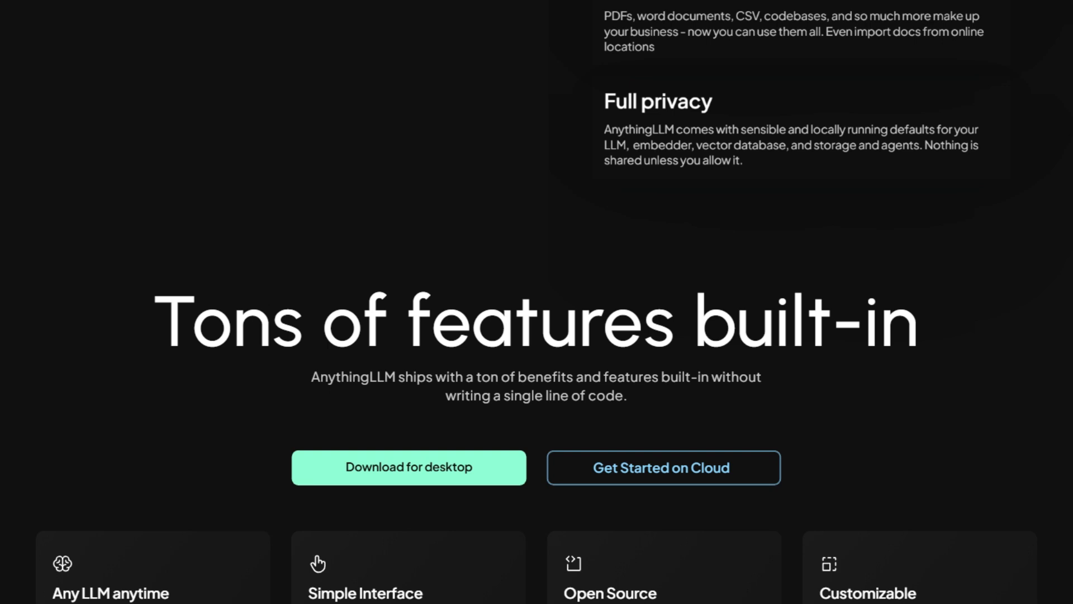
pyautogui.scroll(-3)
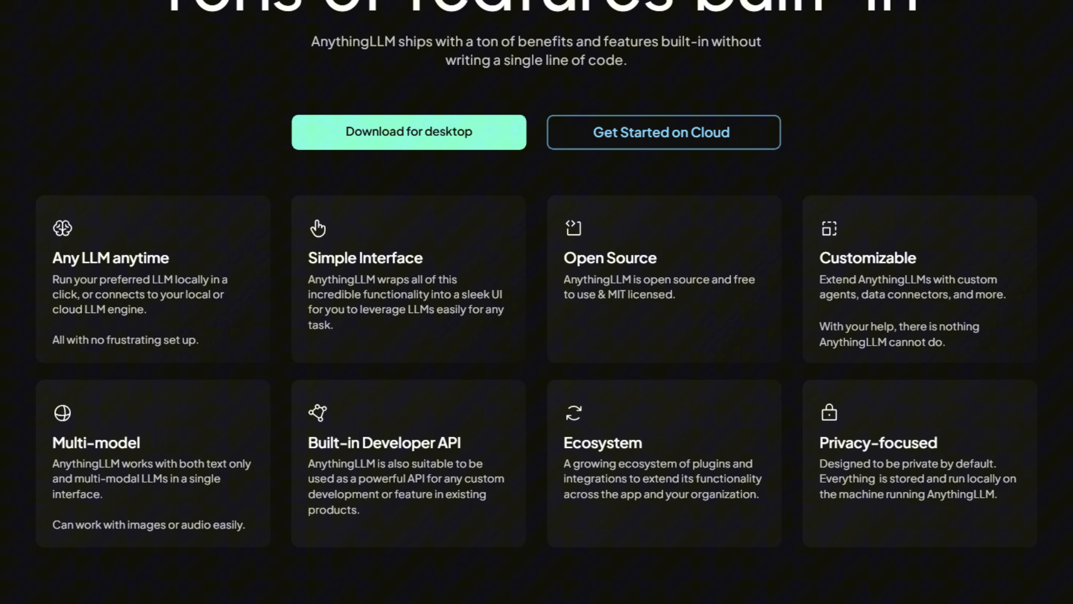
pyautogui.scroll(-3)
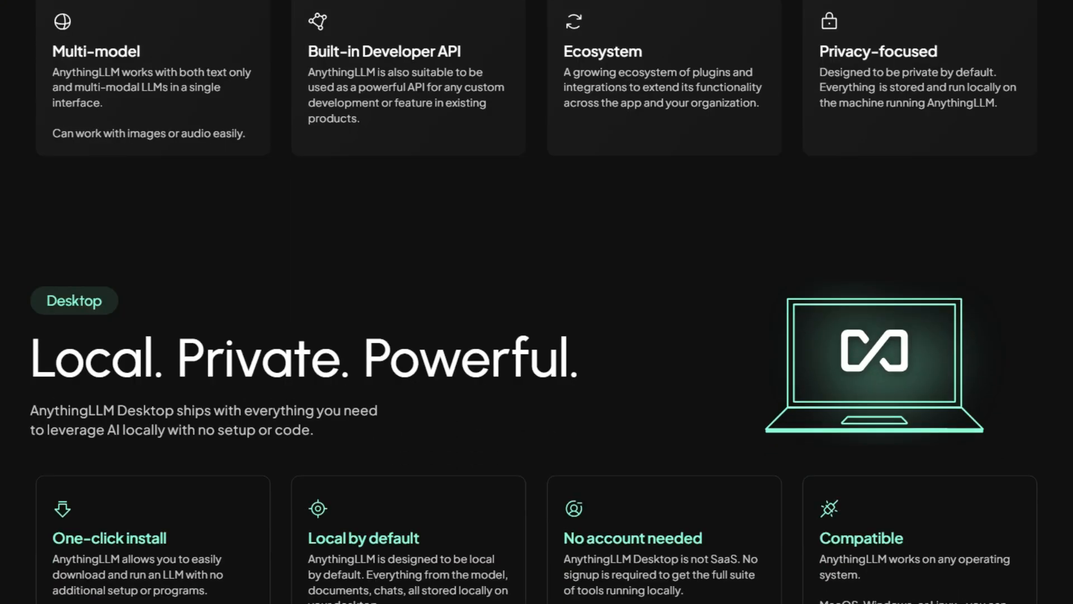
pyautogui.scroll(-3)
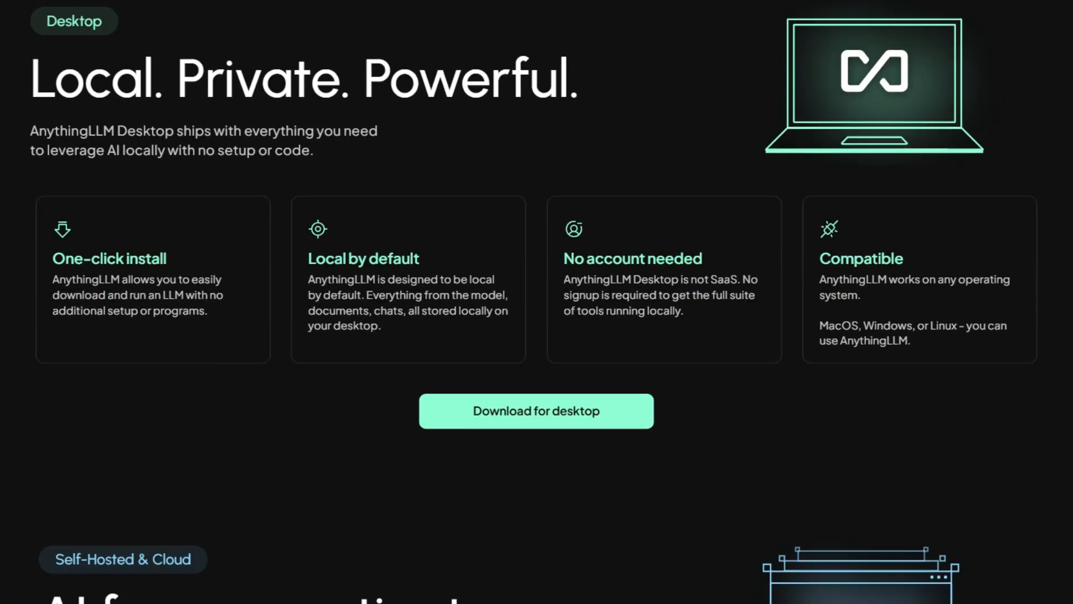
pyautogui.scroll(-3)
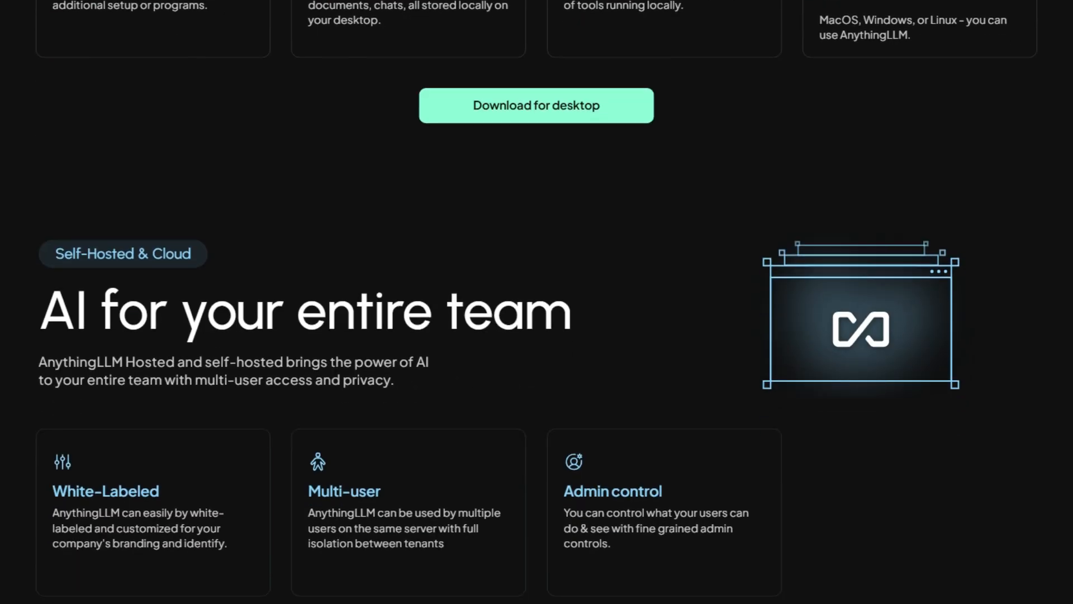
pyautogui.scroll(-3)
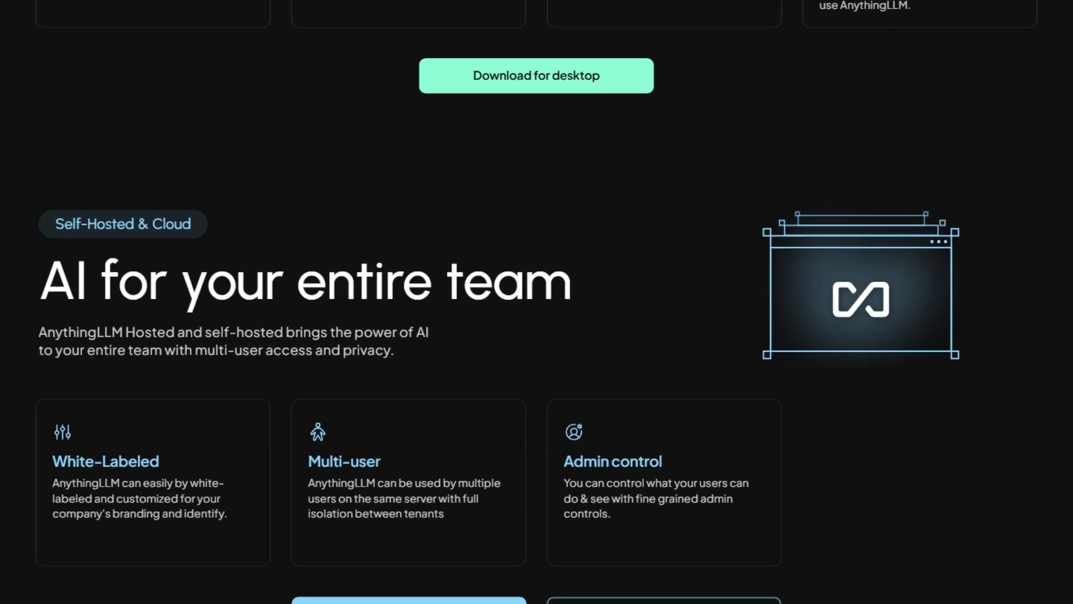
pyautogui.scroll(-3)
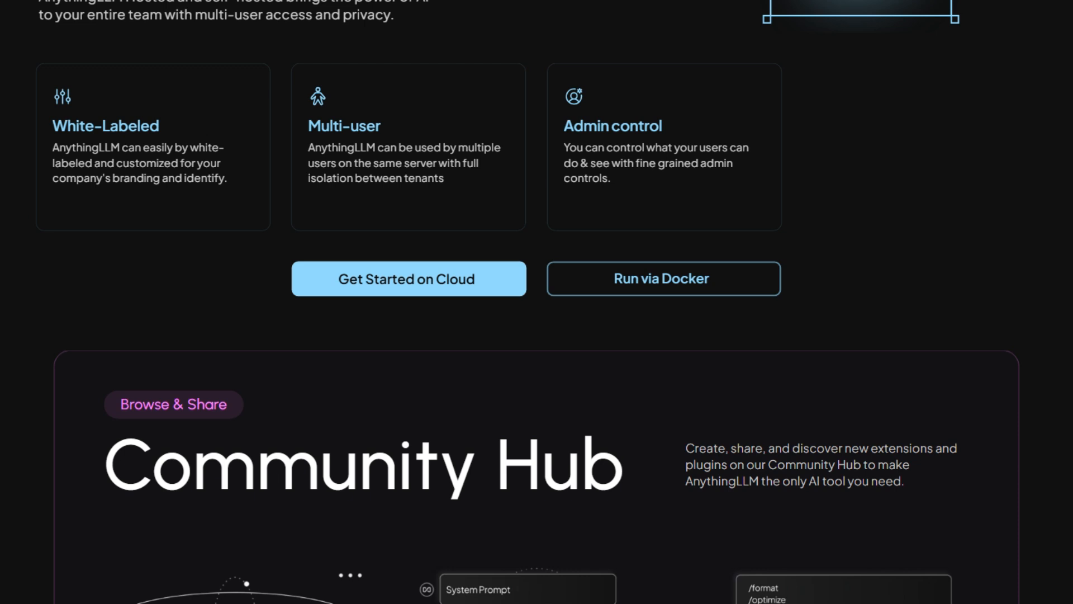
pyautogui.scroll(-3)
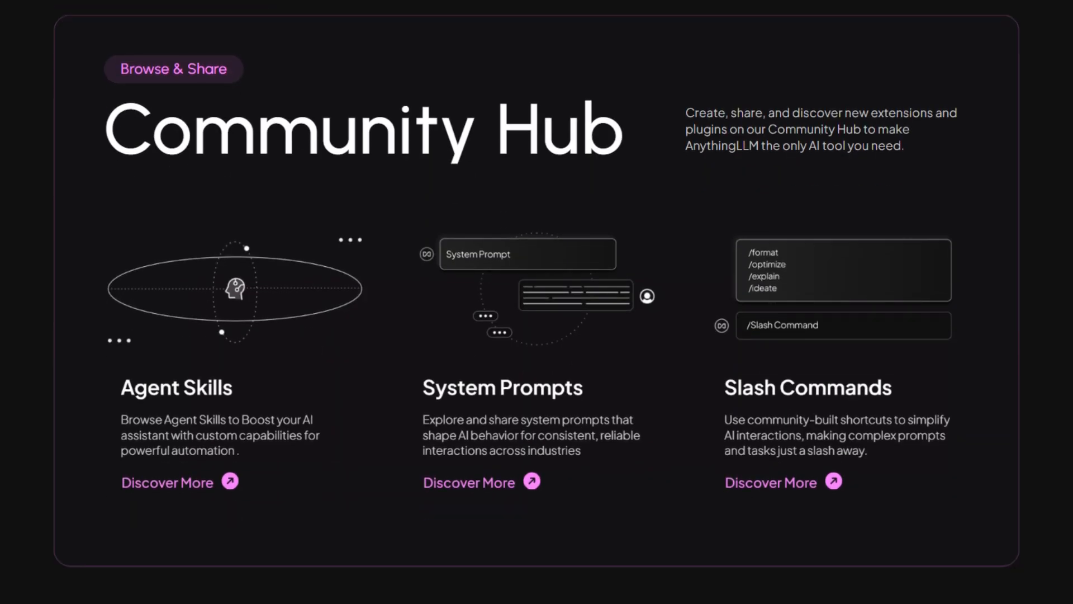
pyautogui.scroll(-3)
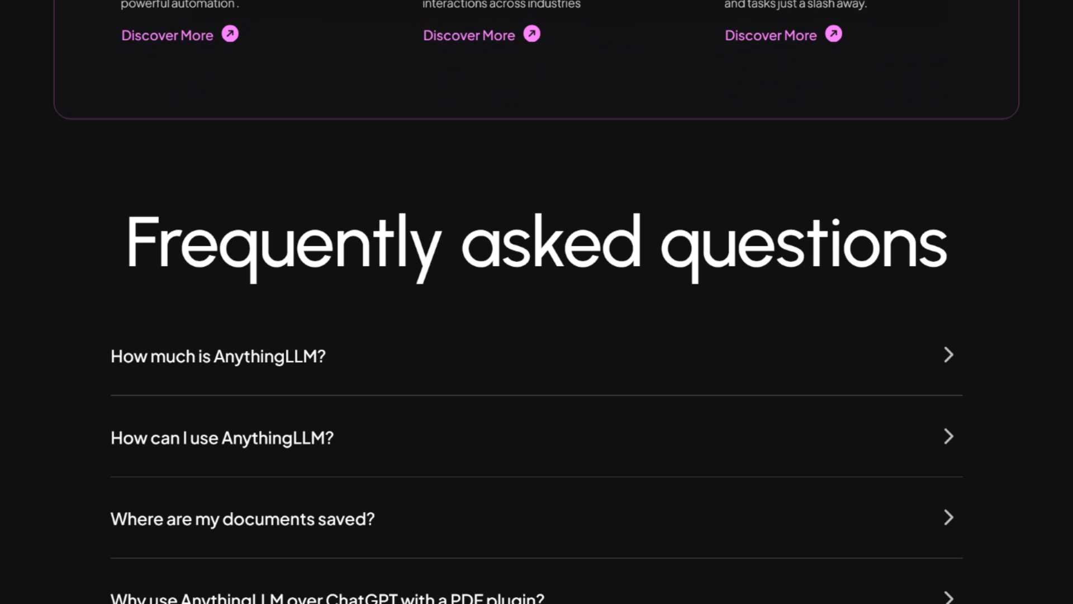
# Open the FAQ answers on pricing, usage, document storage and the ChatGPT comparison in turn
pyautogui.click(217, 355)
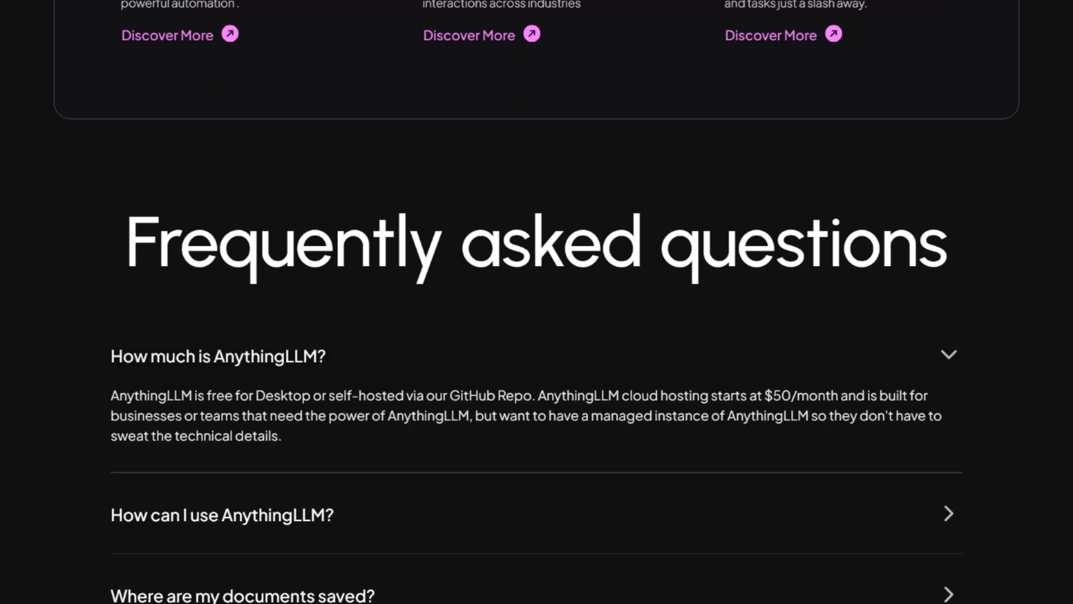
pyautogui.click(217, 356)
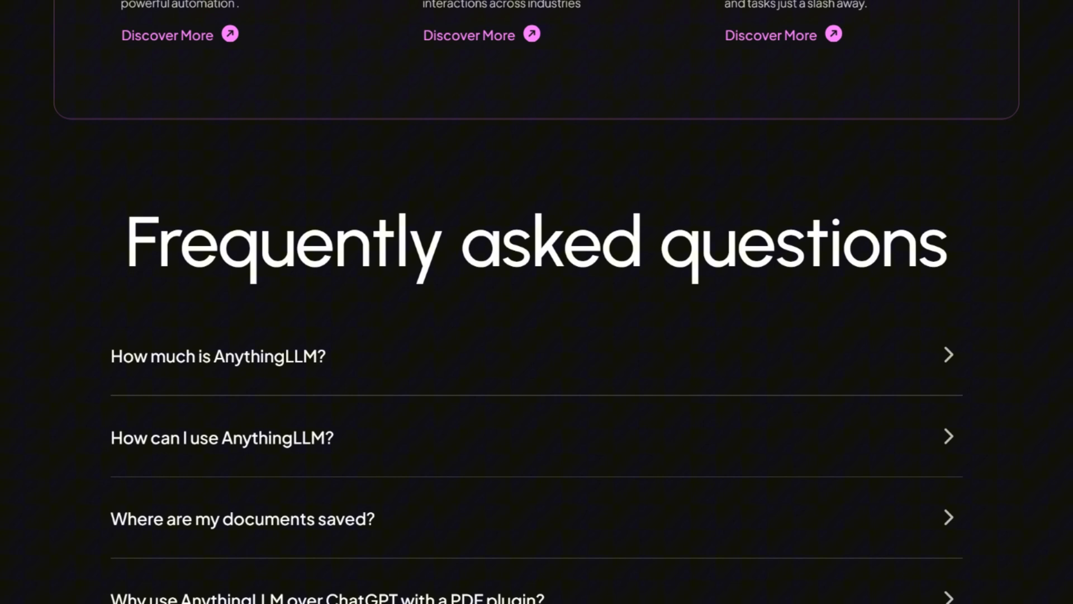
pyautogui.click(221, 438)
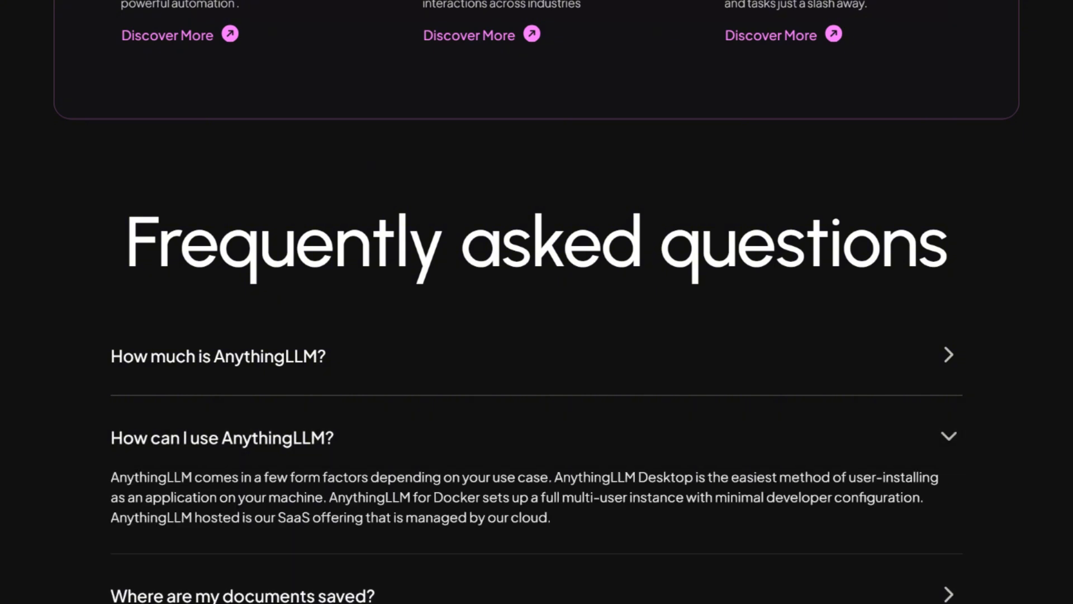
pyautogui.click(221, 437)
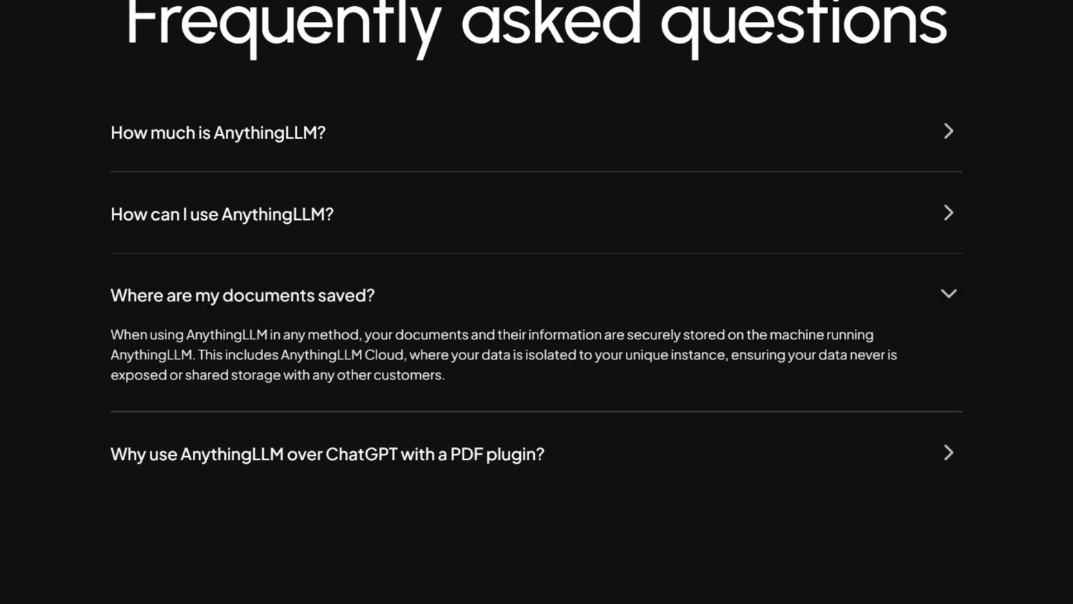
pyautogui.click(327, 453)
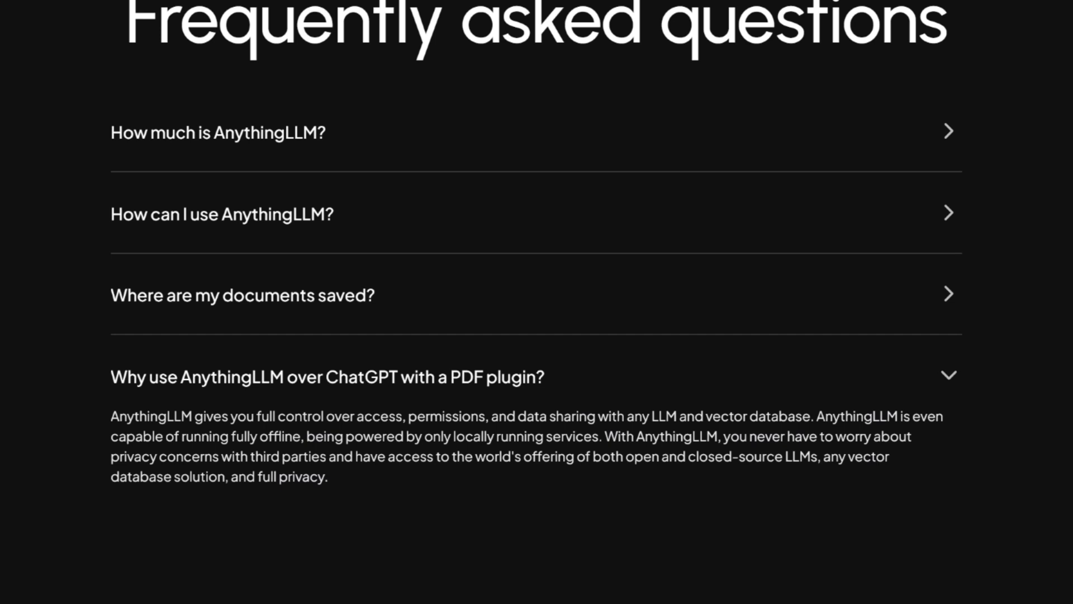